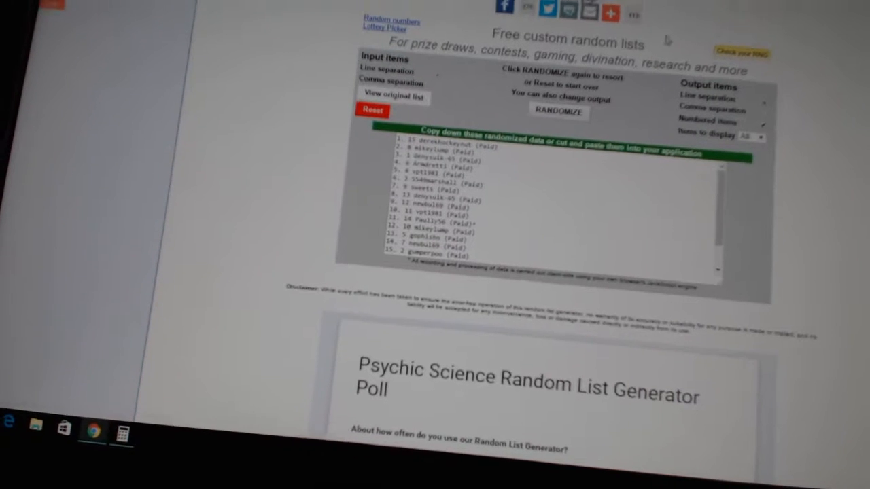
Step: Select the whole randomized list of participant names in the output box for copying
click(558, 112)
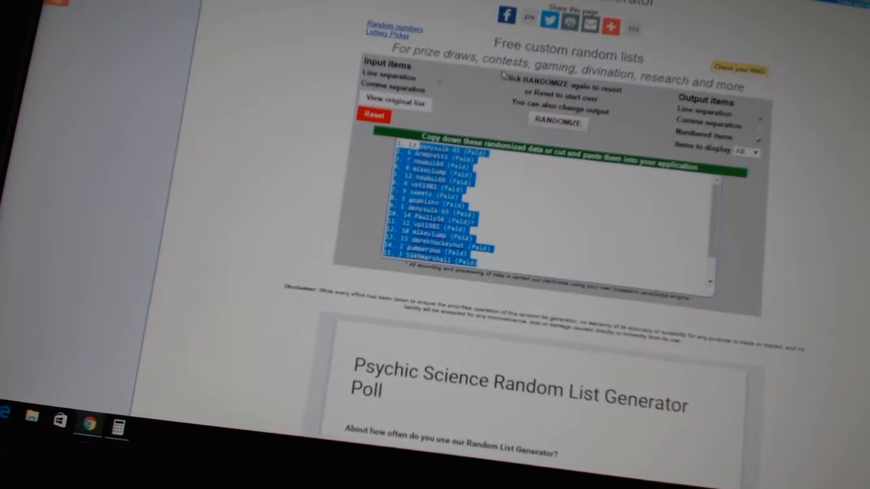
scroll(down, 3)
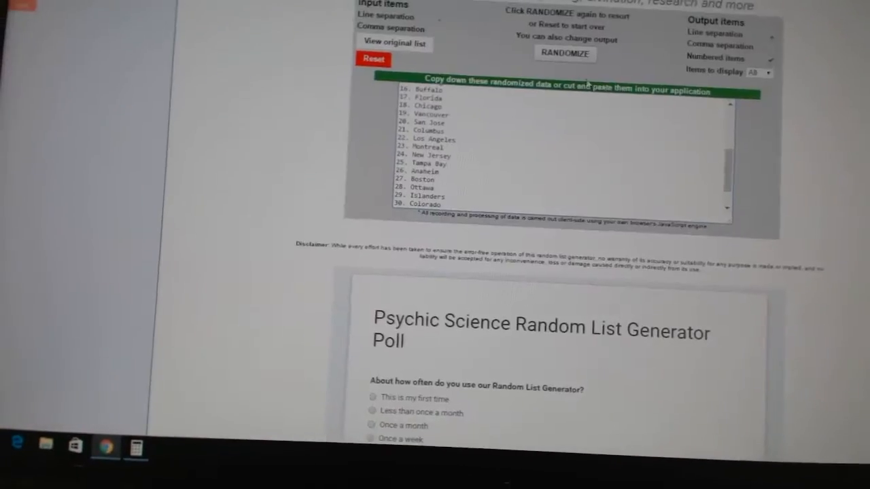
Step: Shuffle the pasted NHL team list into a numbered randomized list of 30 teams
click(565, 55)
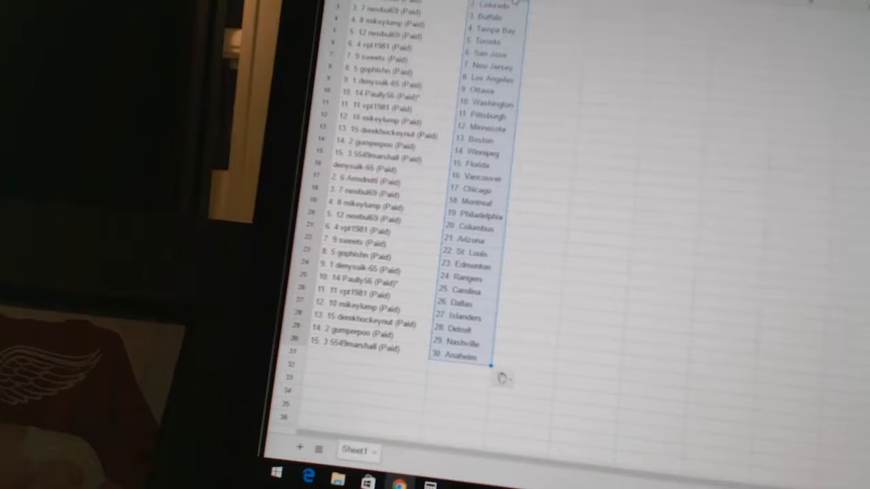
Step: Scroll through Sheet1 checking each Paid name lines up with a numbered team through 30 Anaheim
scroll(down, 3)
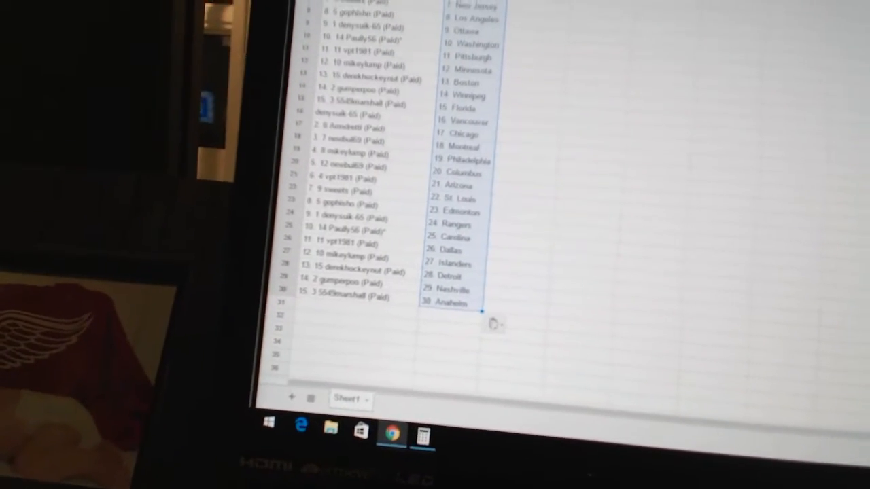
scroll(down, 3)
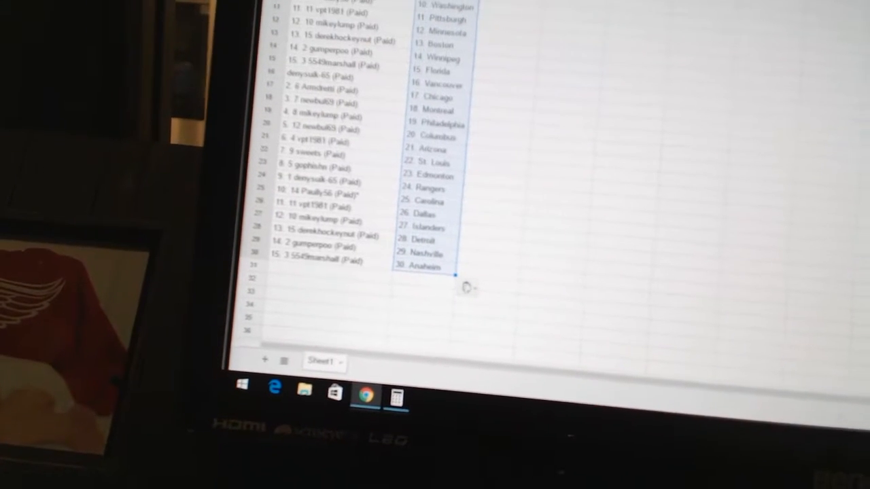
scroll(down, 3)
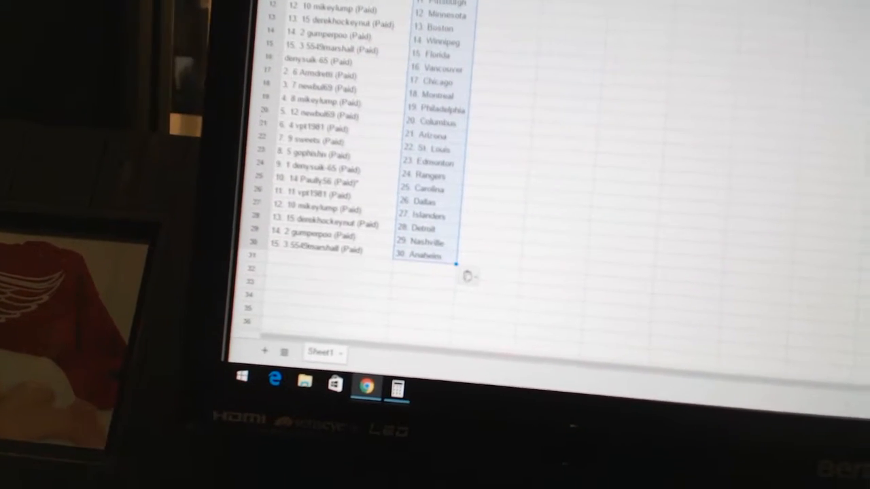